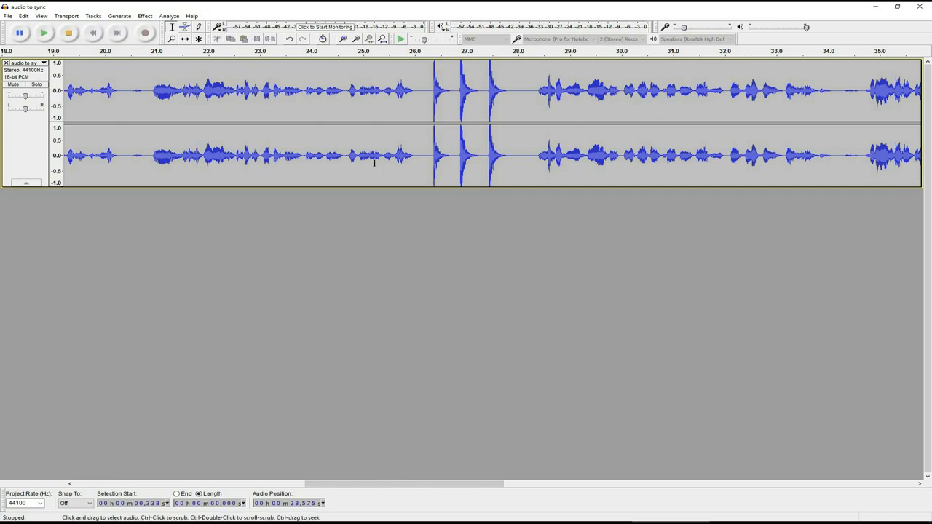
pyautogui.moveTo(527, 178)
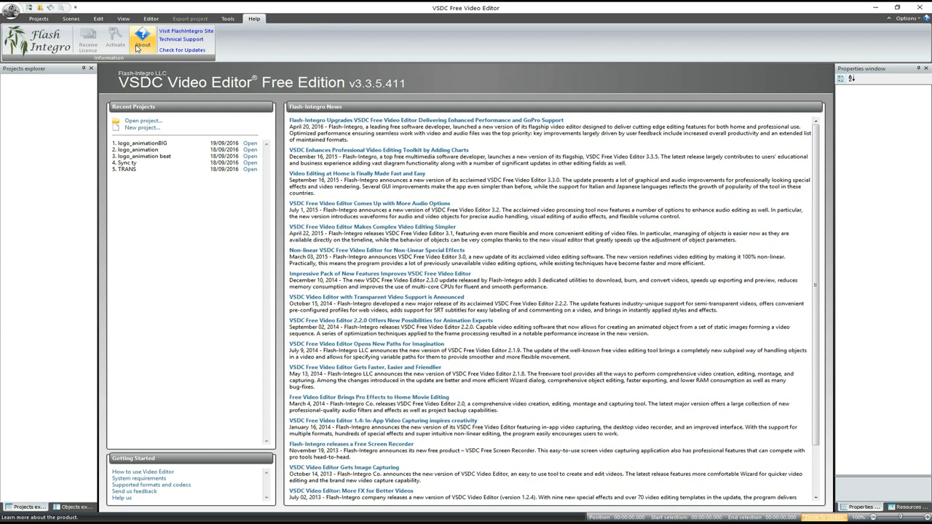
# Dismiss the About box and start a new blank project with default settings.
pyautogui.click(143, 44)
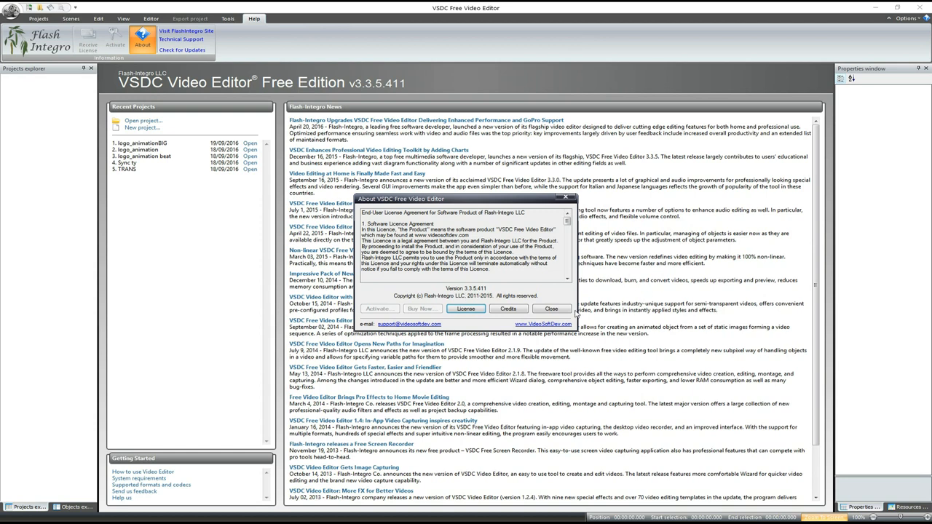
pyautogui.click(550, 308)
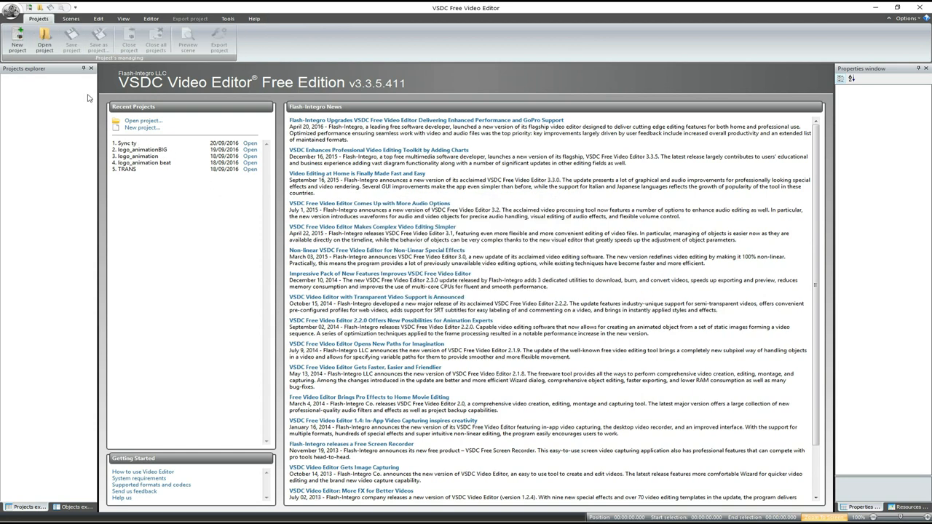
pyautogui.click(17, 40)
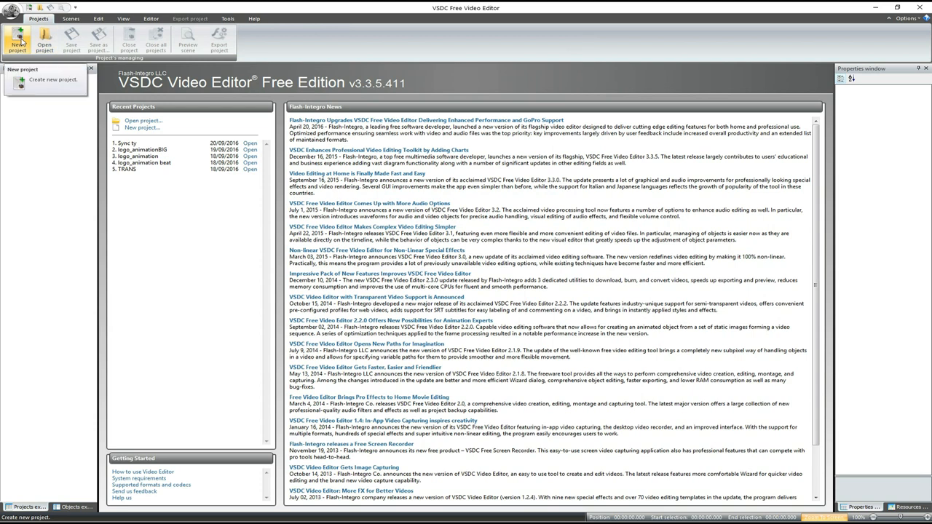
pyautogui.click(52, 78)
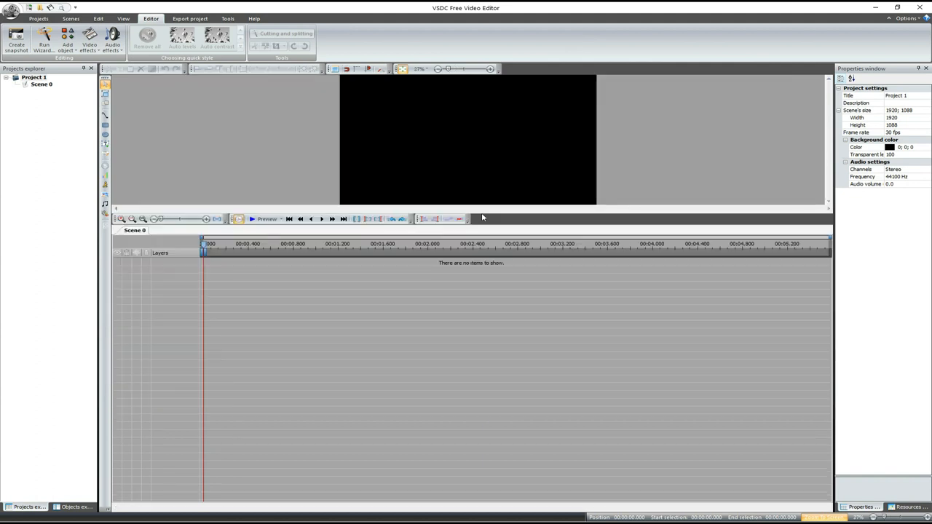
pyautogui.moveTo(404, 298)
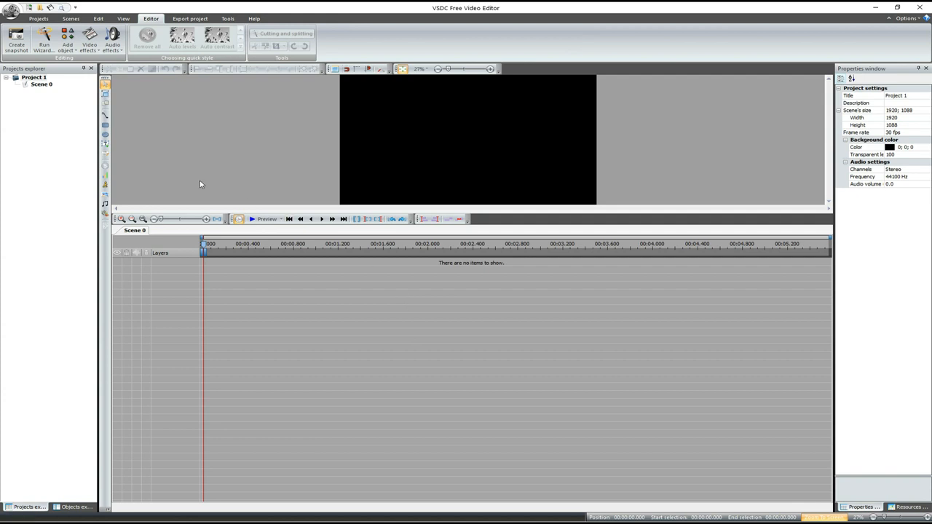
# Add 'video to sync.mp4' from the Sync folder as a video object on the scene.
pyautogui.click(67, 38)
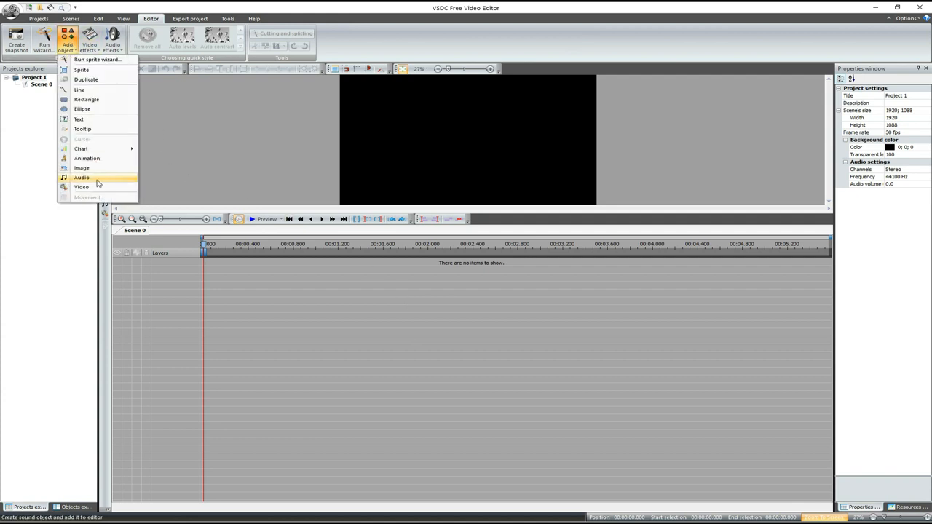
pyautogui.click(81, 186)
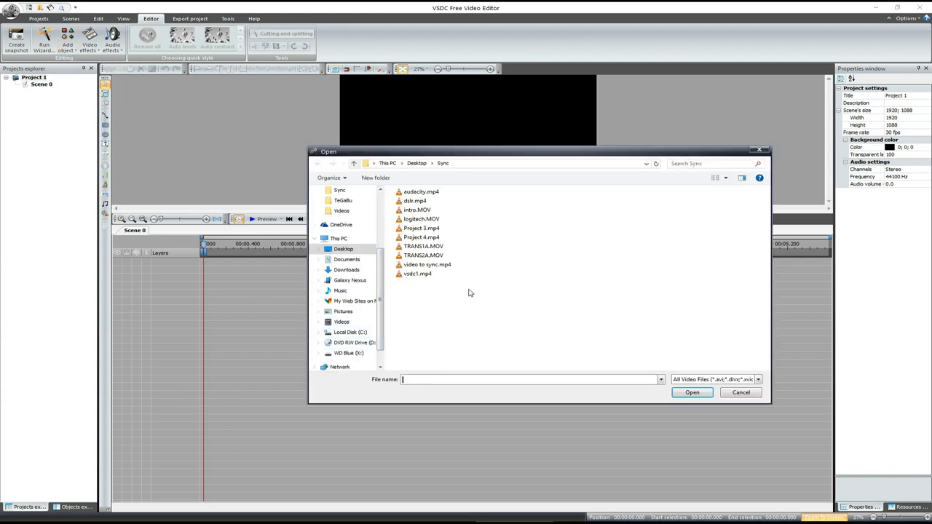
pyautogui.click(427, 265)
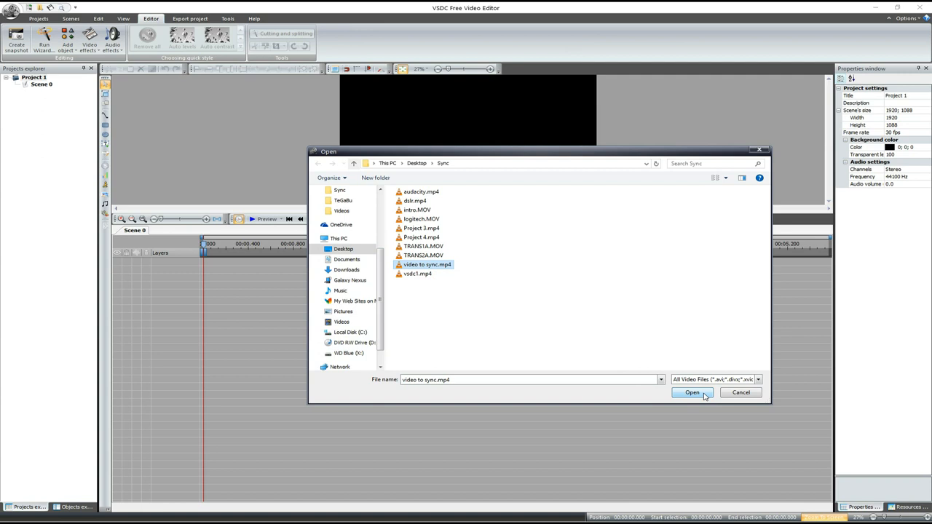
pyautogui.click(691, 393)
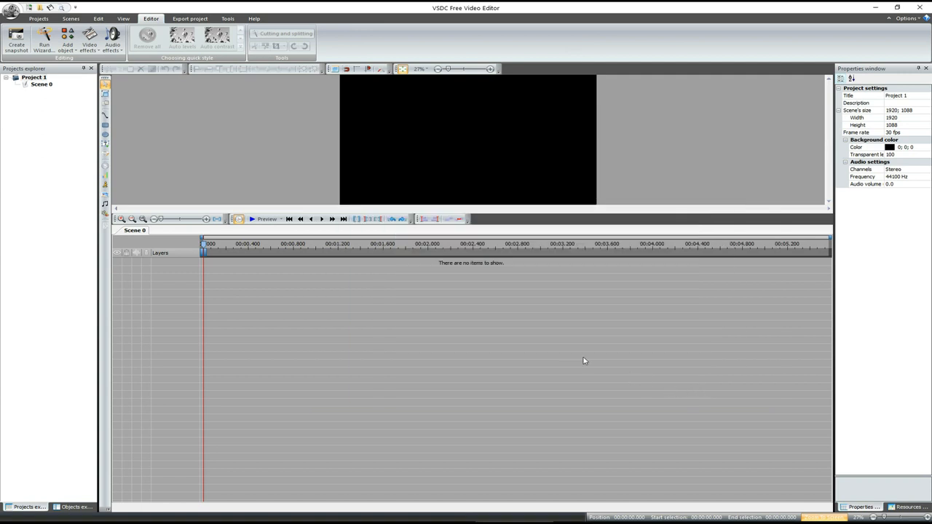
pyautogui.moveTo(643, 329)
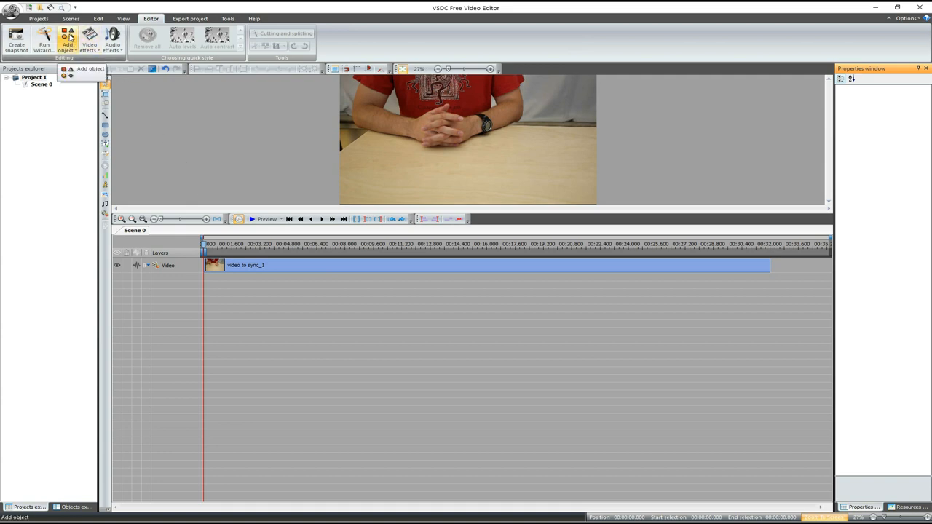
# Add 'audio to sync.mp3' as a sound layer beneath the video clip.
pyautogui.click(67, 40)
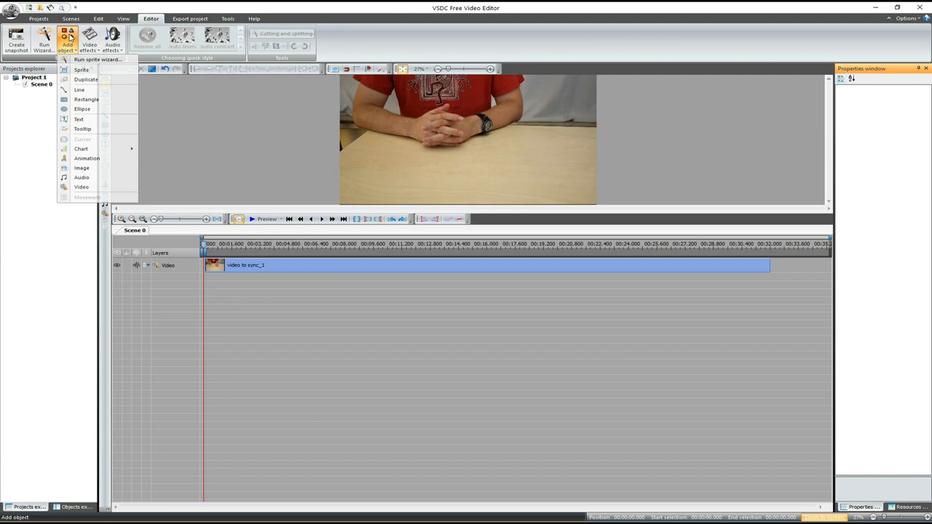
pyautogui.moveTo(82, 178)
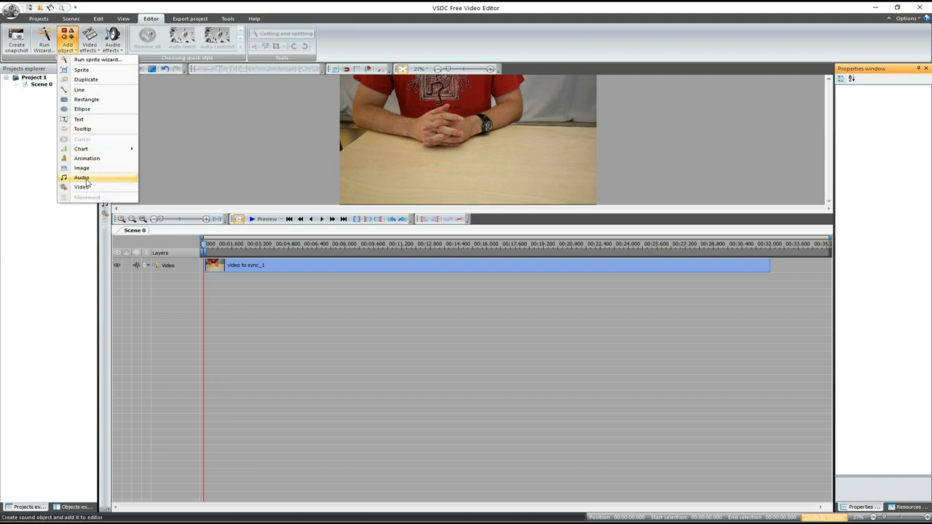
pyautogui.click(82, 177)
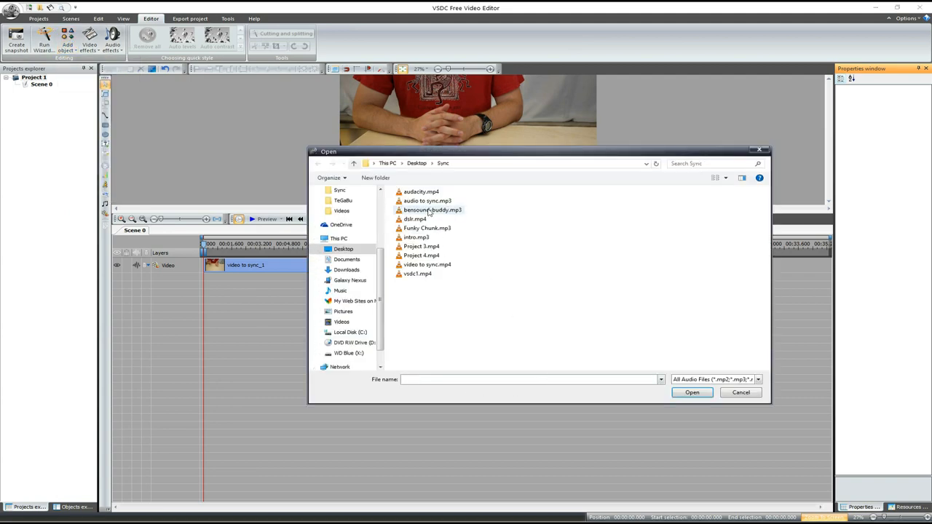
pyautogui.click(428, 200)
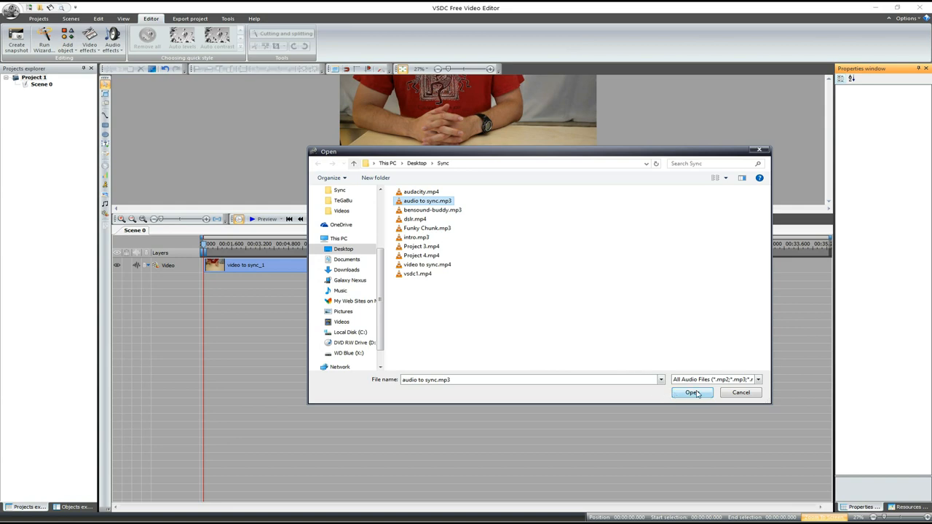
pyautogui.click(690, 393)
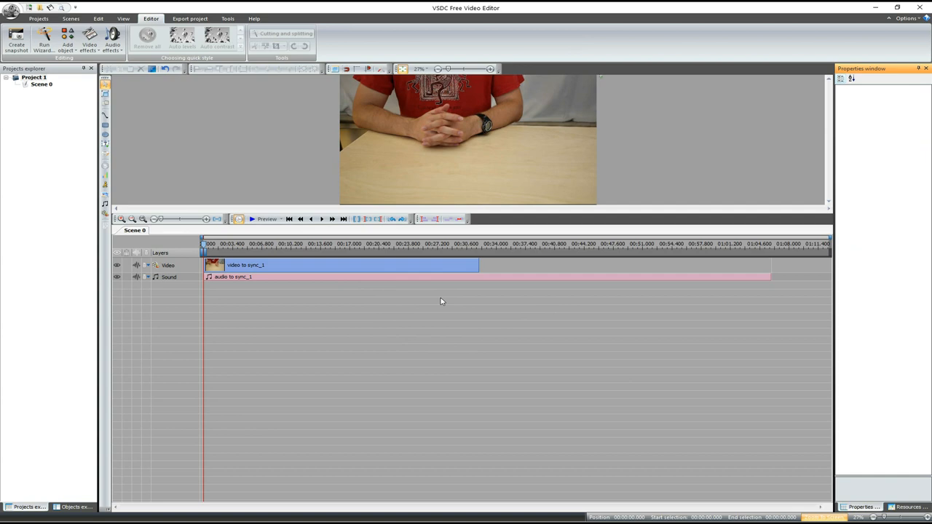
pyautogui.moveTo(440, 300)
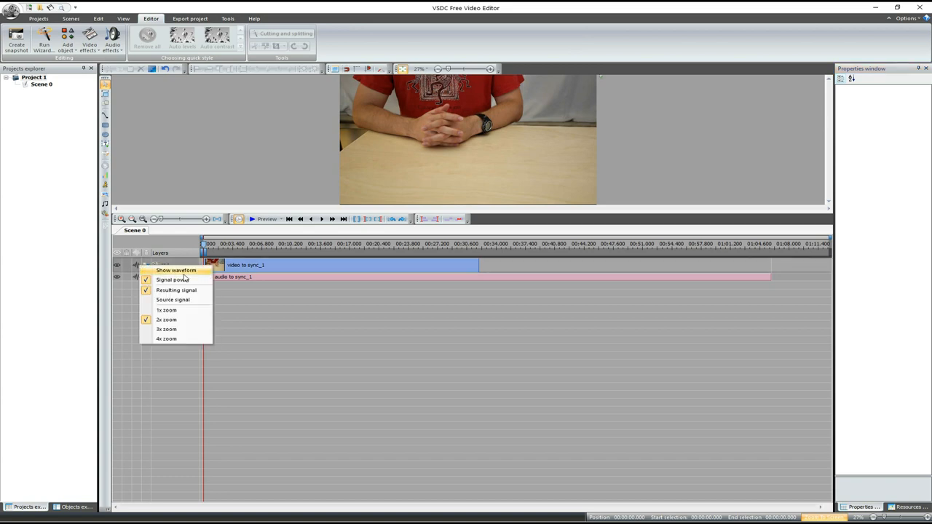
pyautogui.moveTo(202, 274)
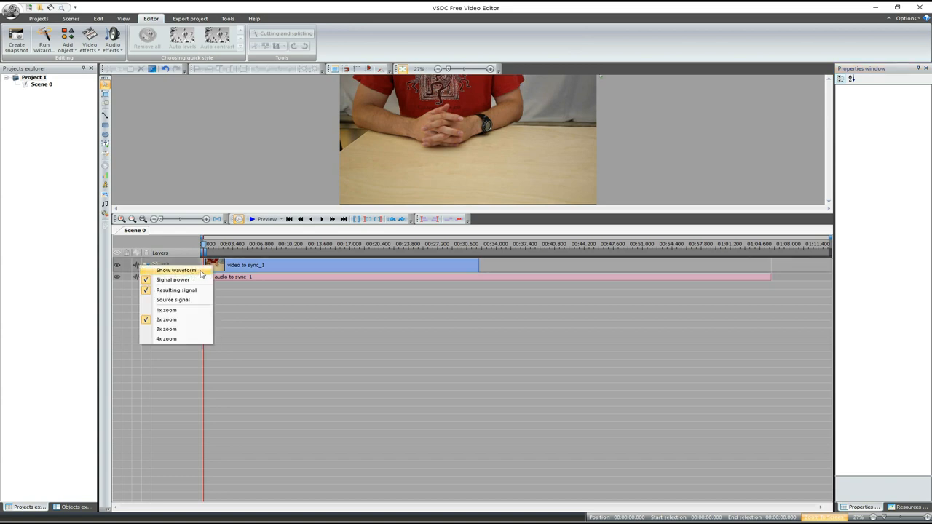
# Show the video track's waveform and magnify it 4x.
pyautogui.click(175, 269)
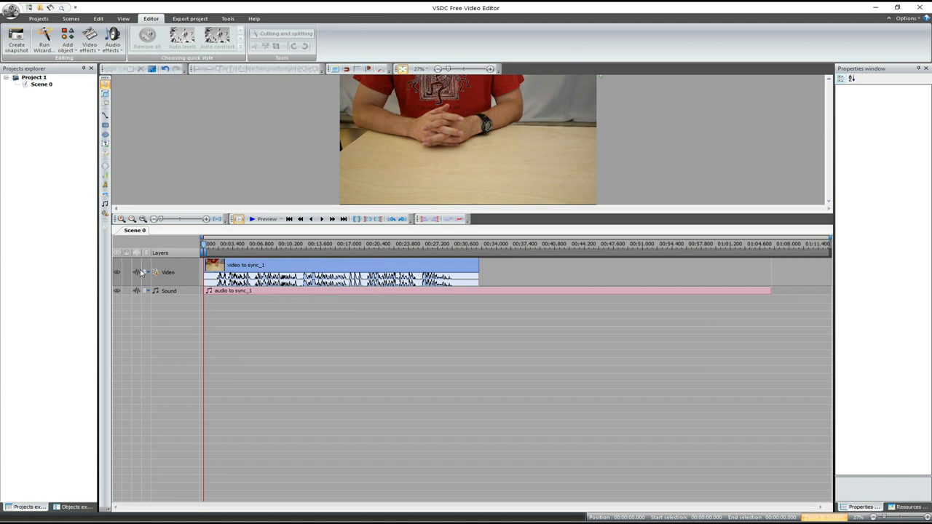
pyautogui.rightClick(143, 274)
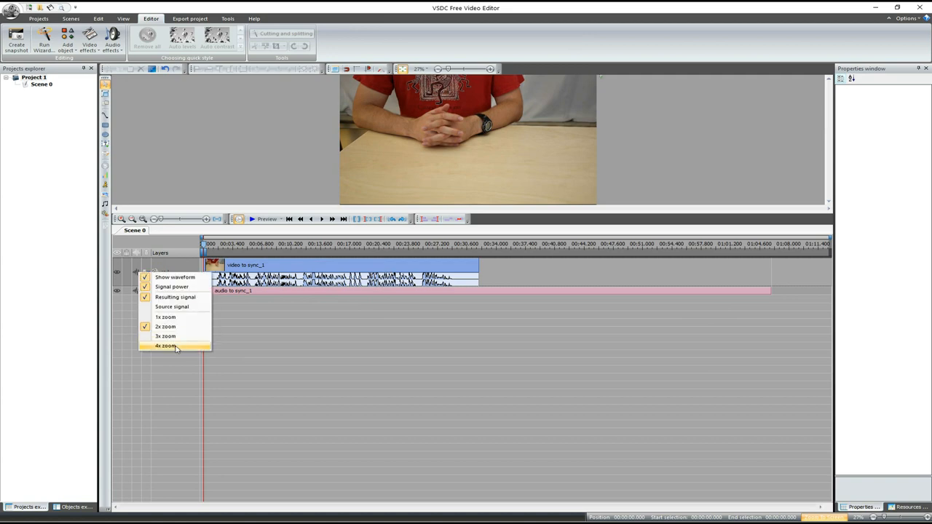
pyautogui.click(166, 347)
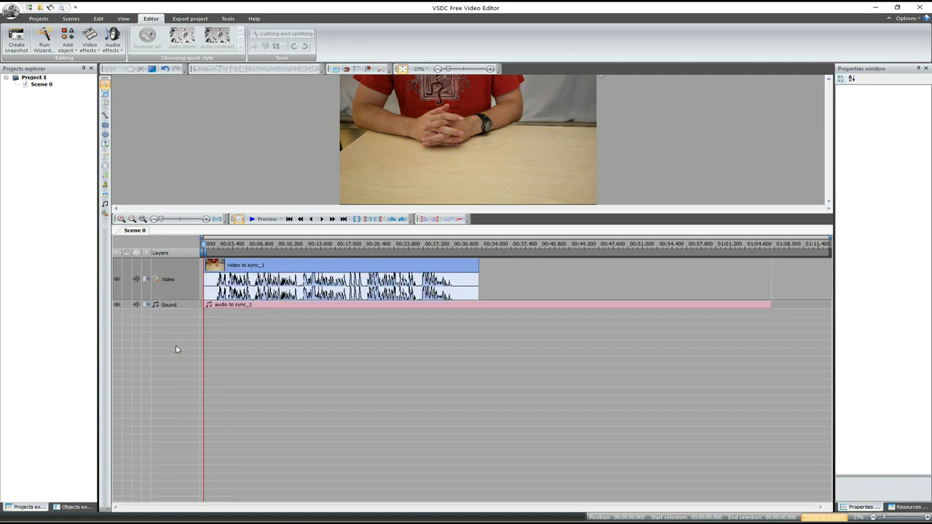
pyautogui.moveTo(285, 317)
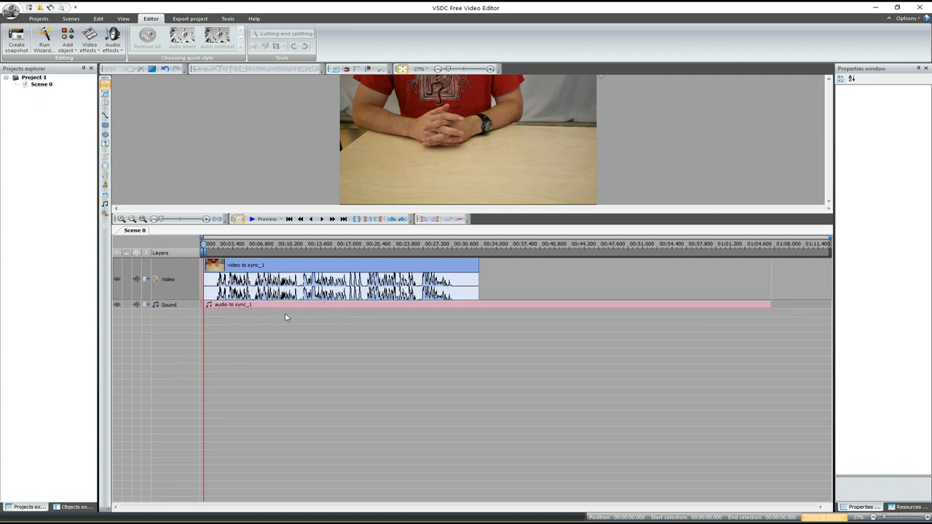
pyautogui.moveTo(251, 312)
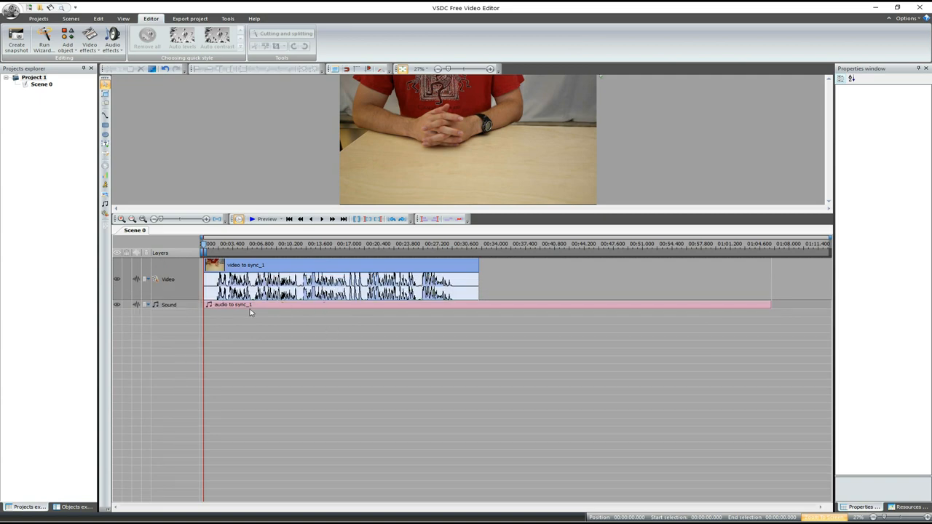
# Show the external audio clip's waveform and magnify it 4x.
pyautogui.click(233, 304)
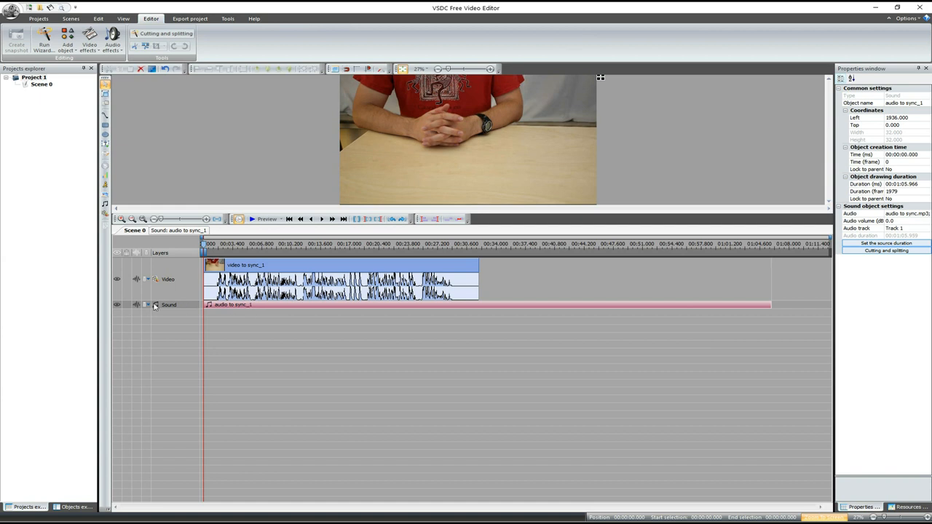
pyautogui.rightClick(154, 305)
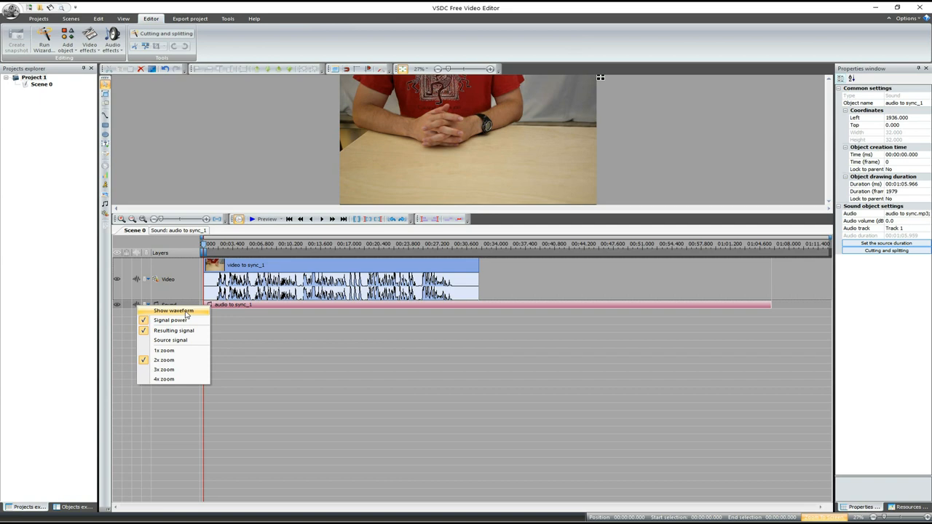
pyautogui.click(173, 311)
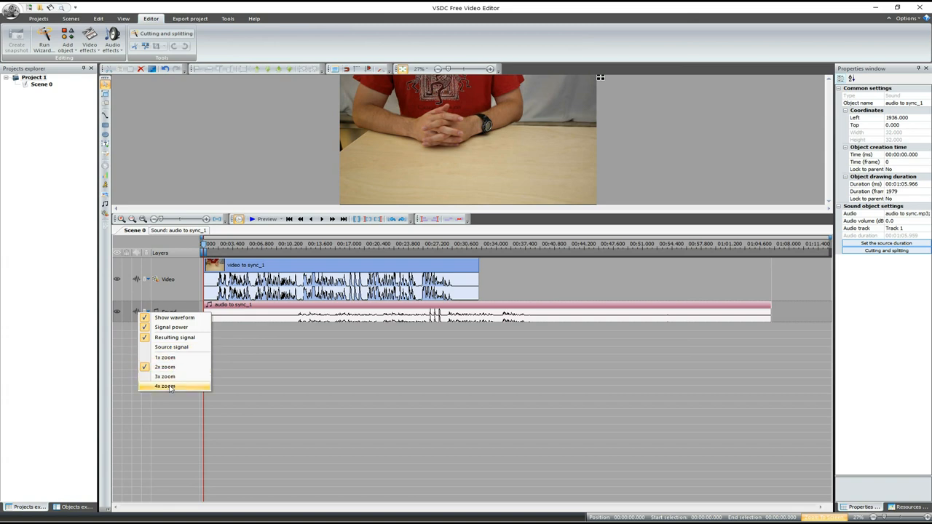
pyautogui.click(166, 386)
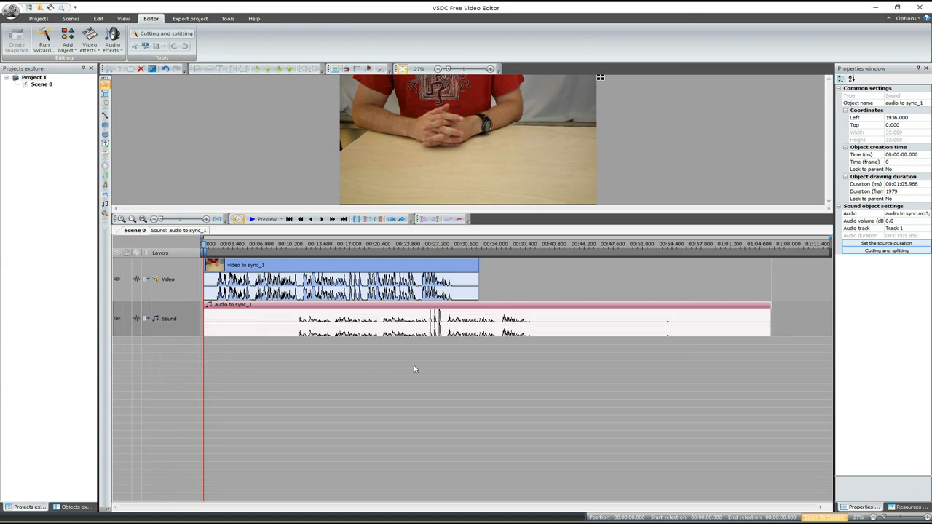
pyautogui.moveTo(492, 343)
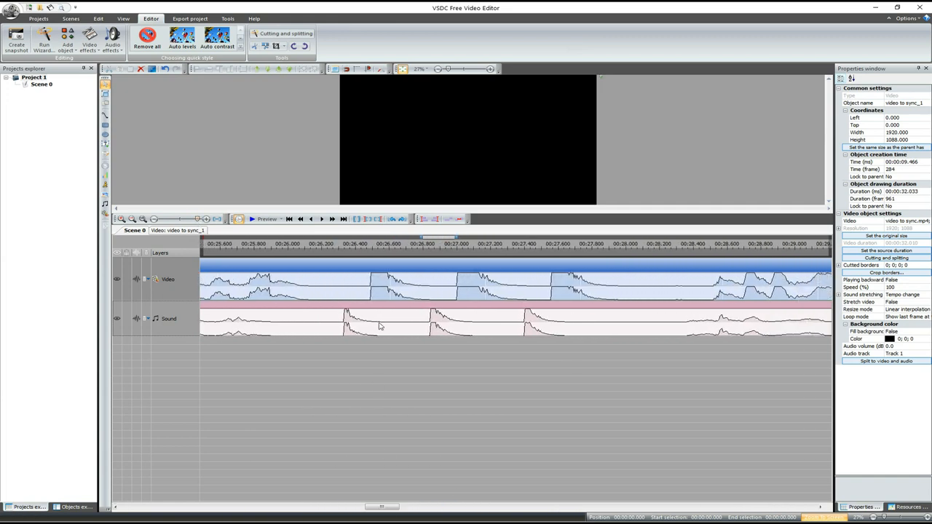
# Place the playhead on the first clap spike to line up the video with the audio.
pyautogui.click(355, 245)
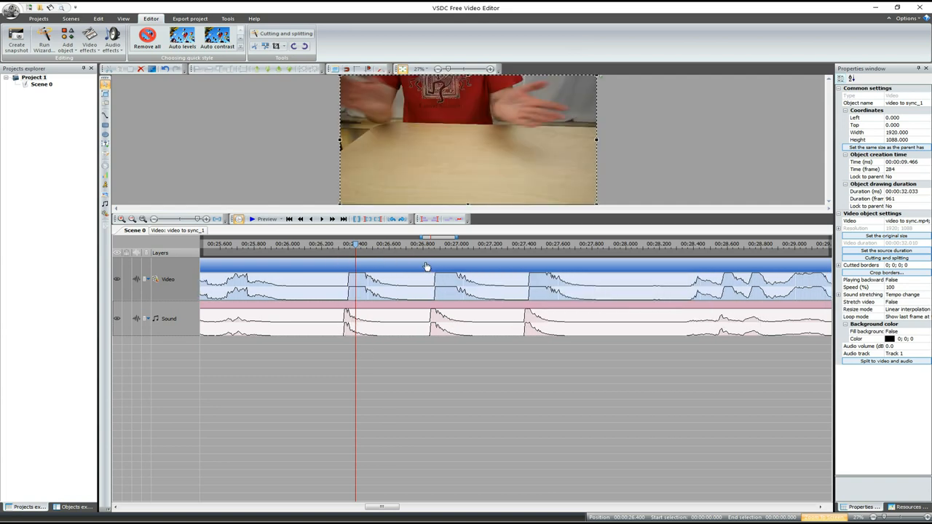
pyautogui.click(350, 245)
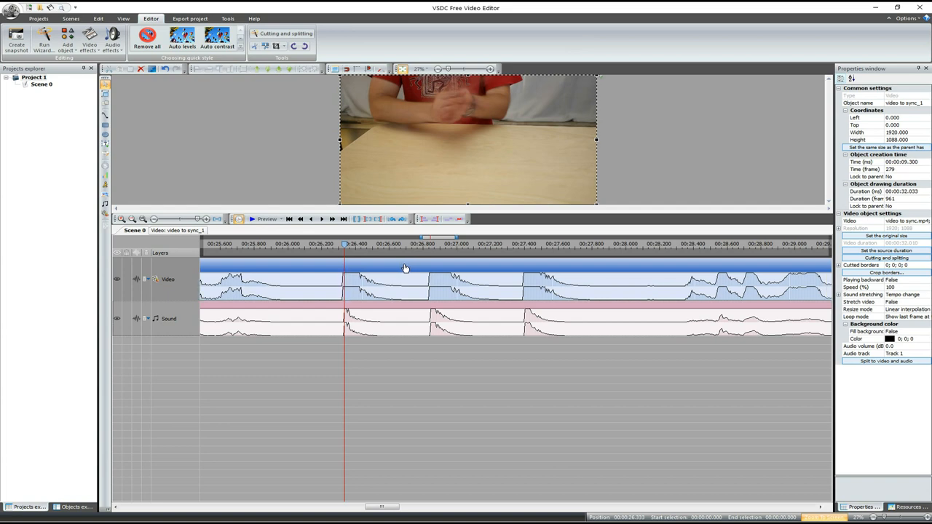
pyautogui.moveTo(347, 347)
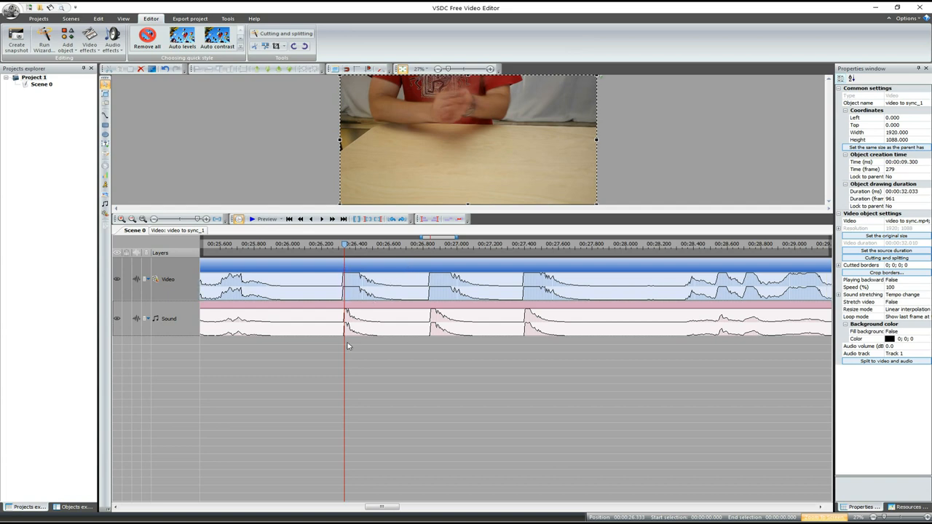
pyautogui.moveTo(466, 309)
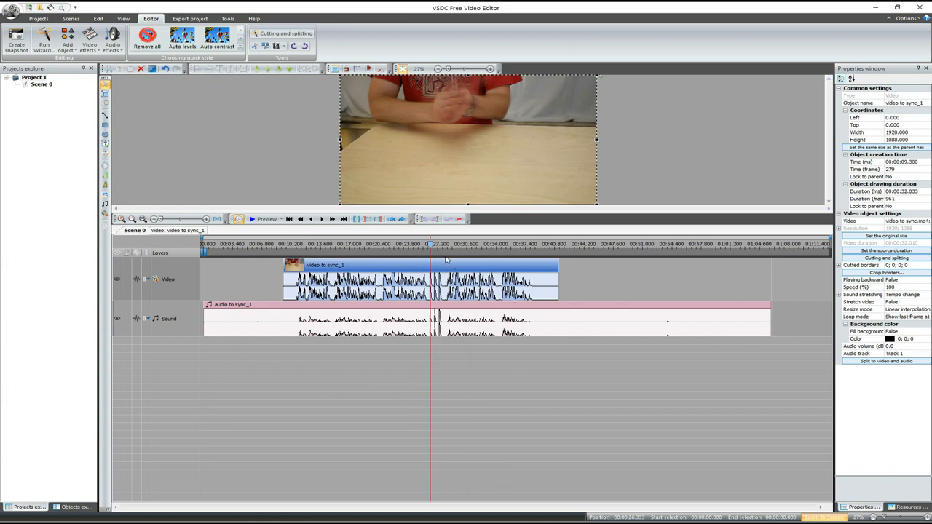
pyautogui.moveTo(451, 413)
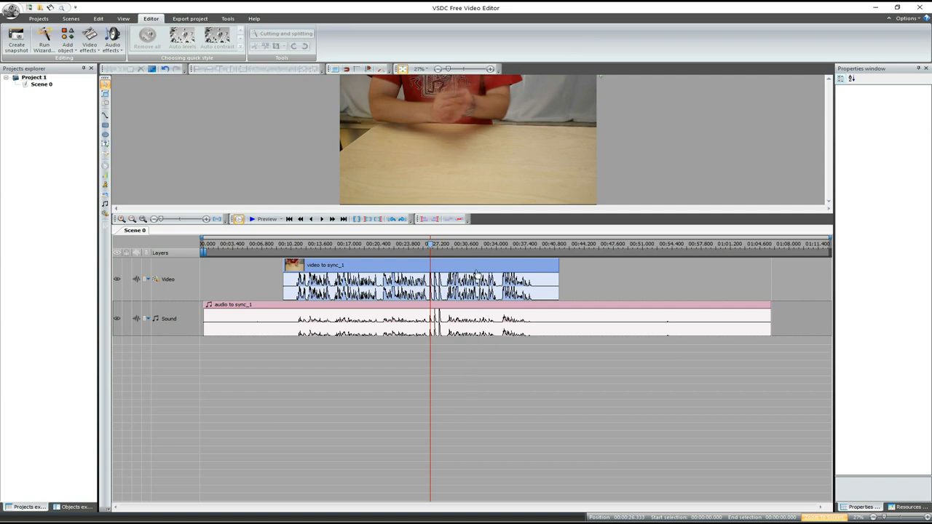
# Set the video clip's Audio track property to Don't use audio.
pyautogui.click(349, 265)
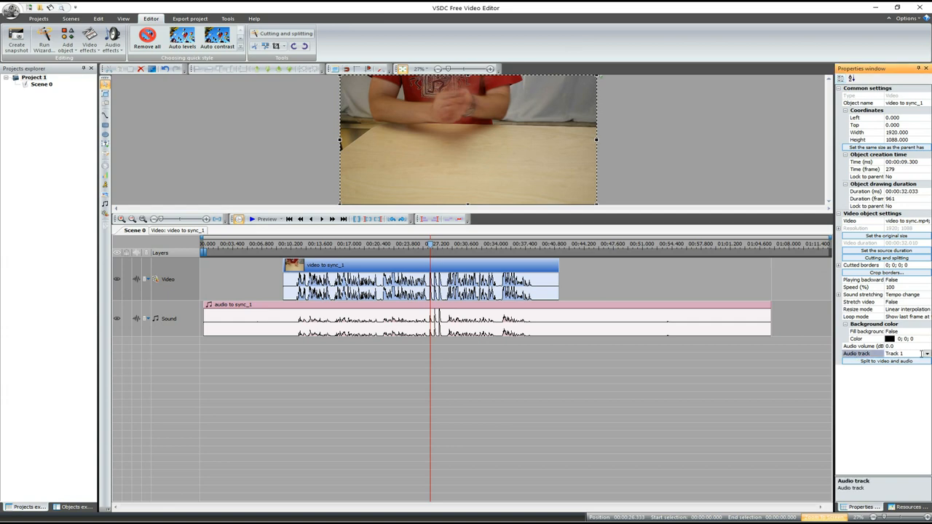
pyautogui.click(926, 354)
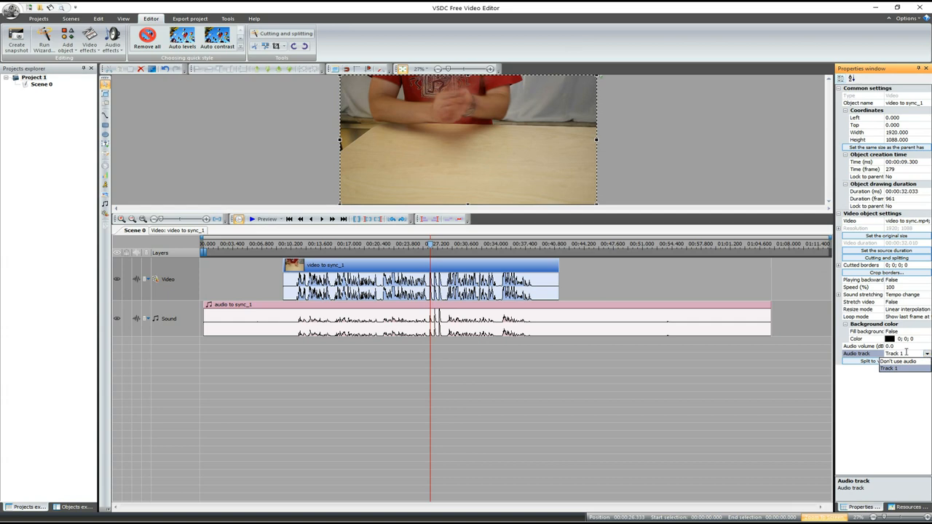
pyautogui.moveTo(926, 356)
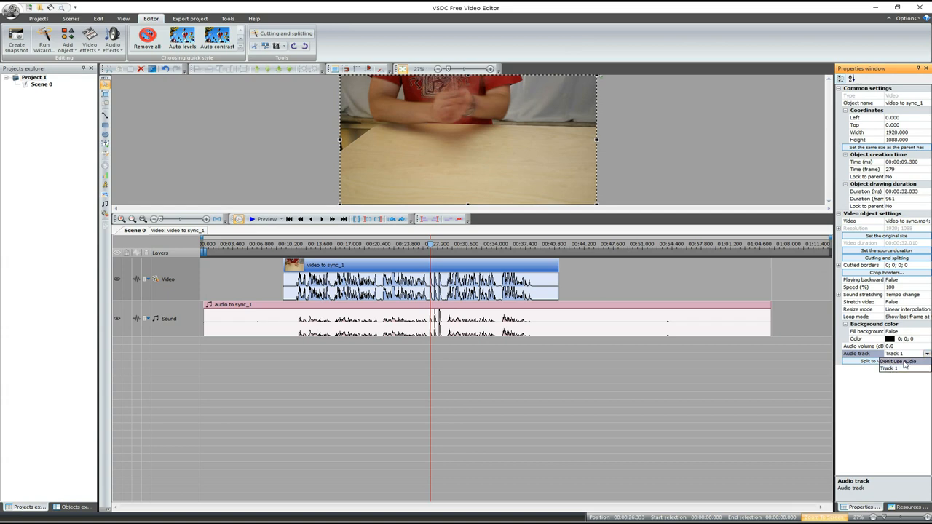
pyautogui.click(896, 361)
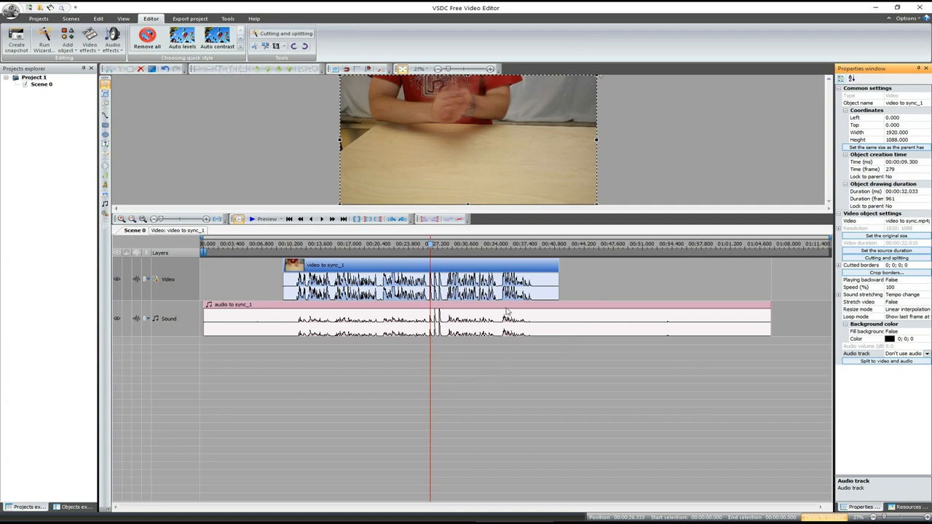